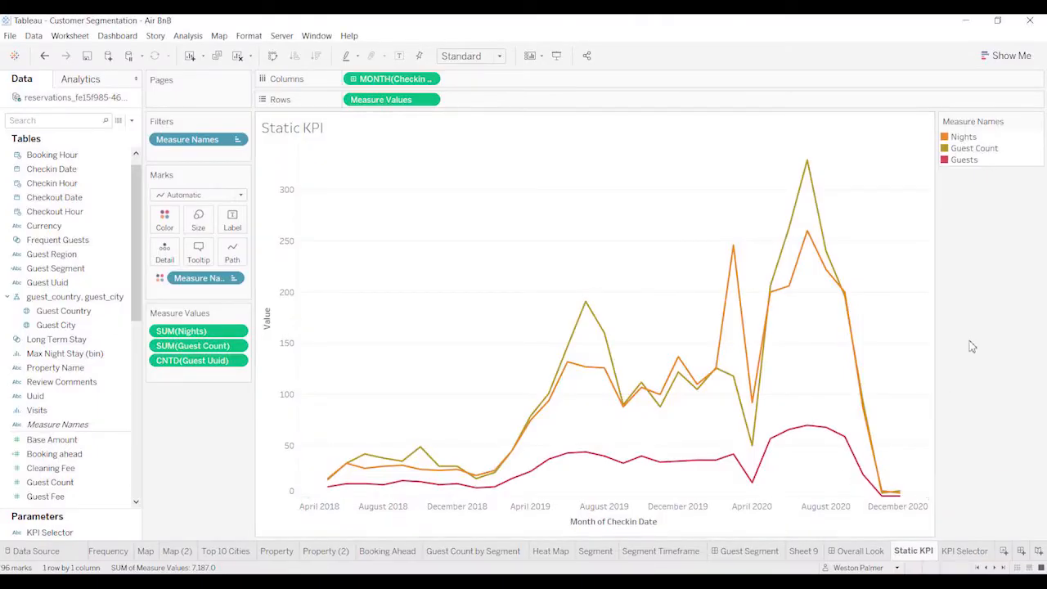
mouse_move(972, 344)
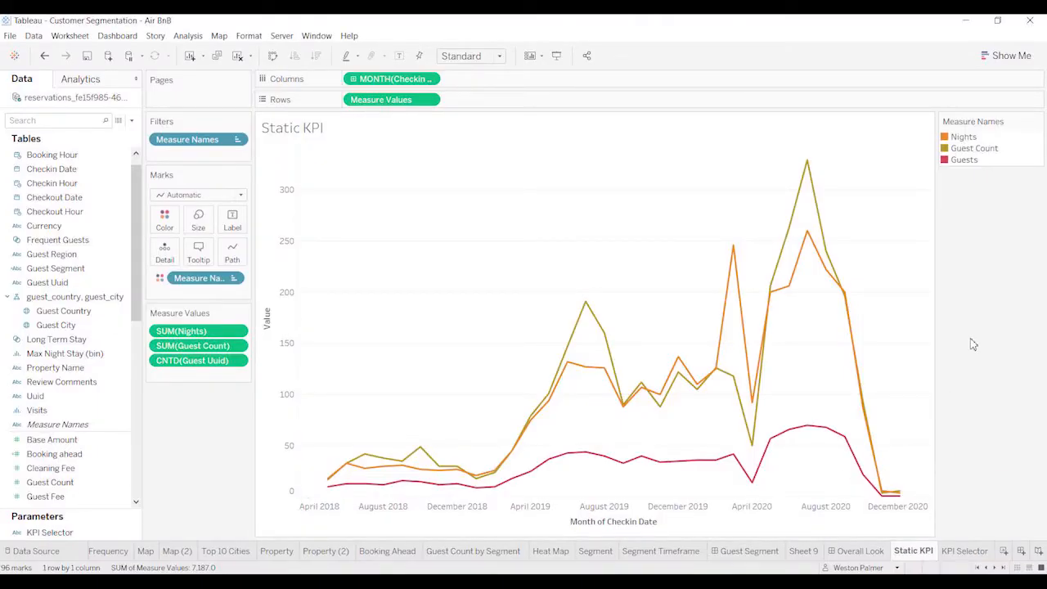
mouse_move(977, 342)
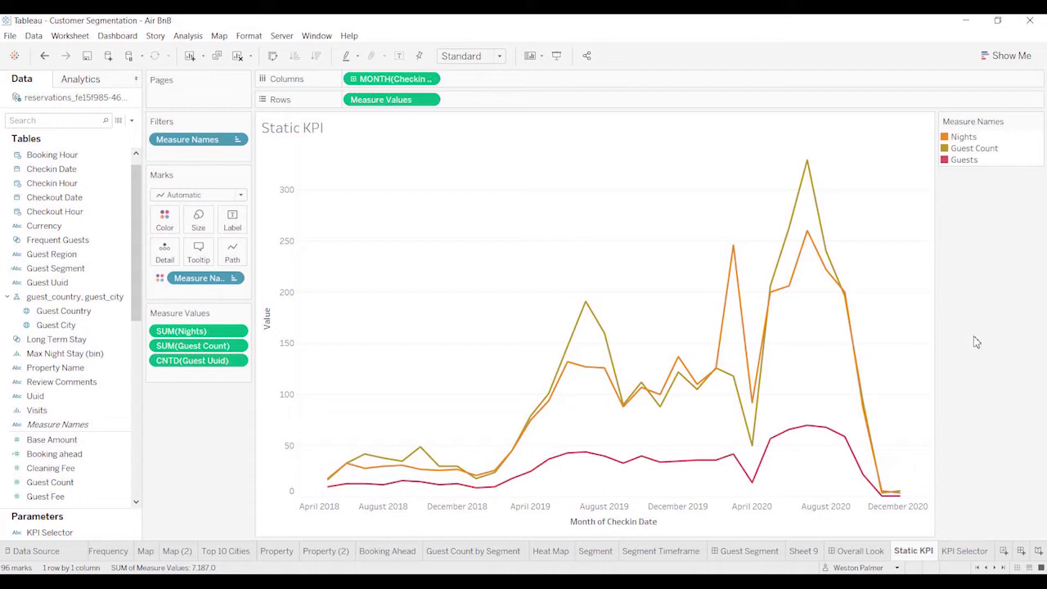
mouse_move(373, 412)
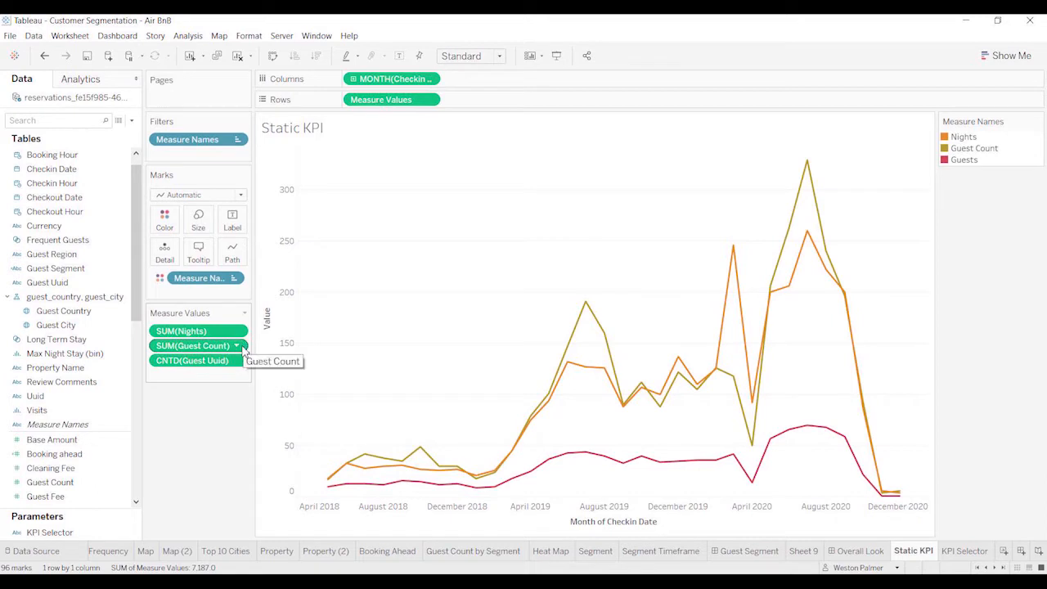
mouse_move(191, 360)
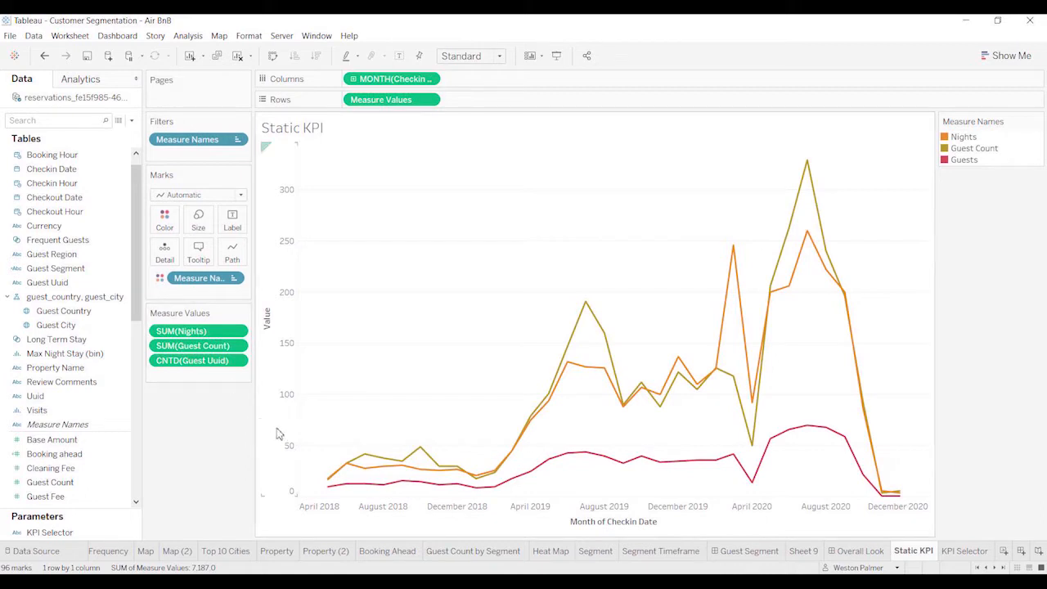
mouse_move(949, 254)
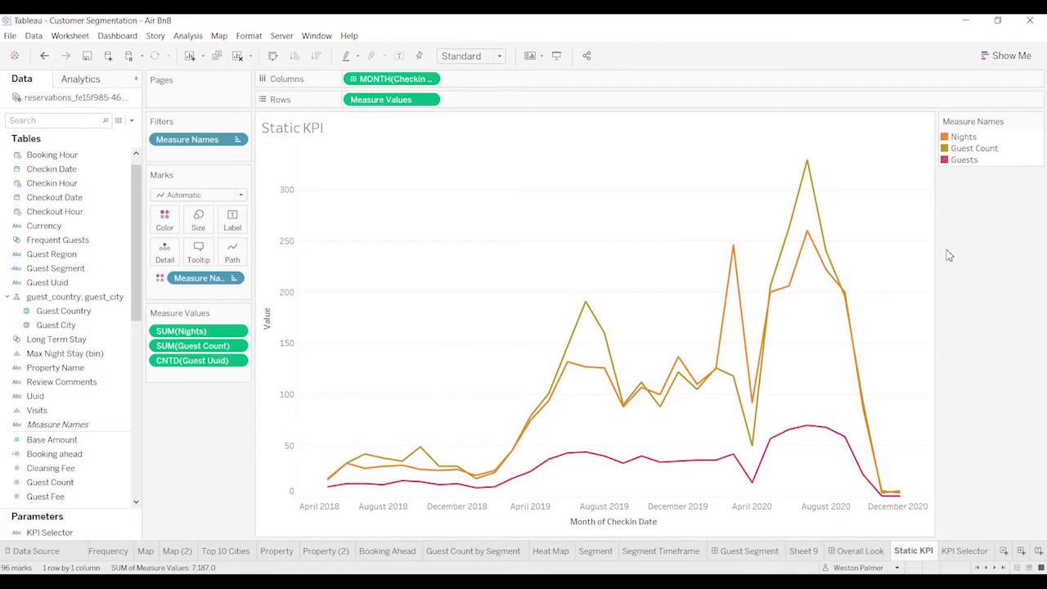
mouse_move(949, 216)
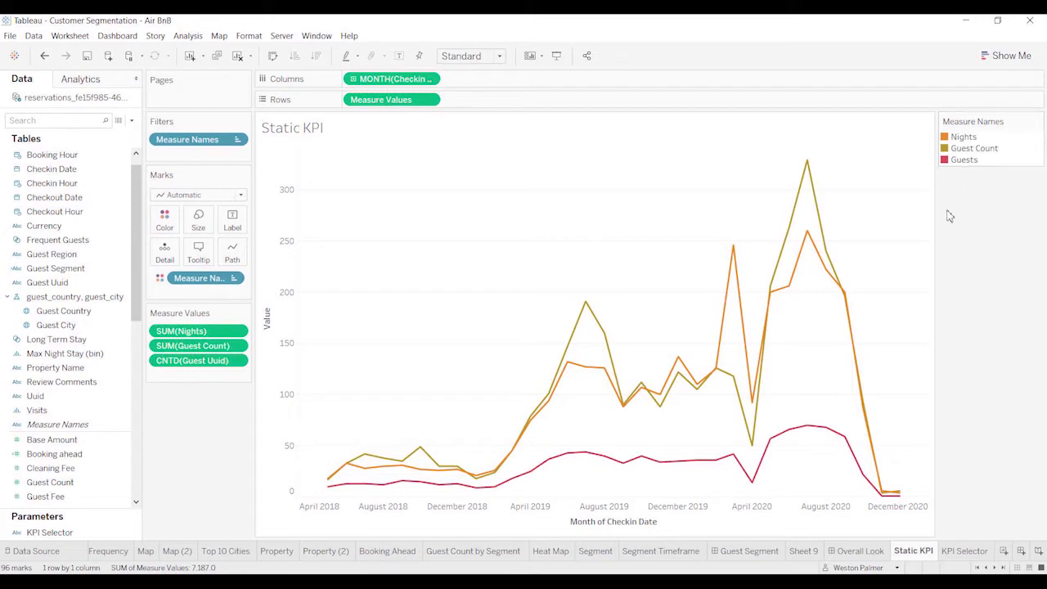
mouse_move(76, 497)
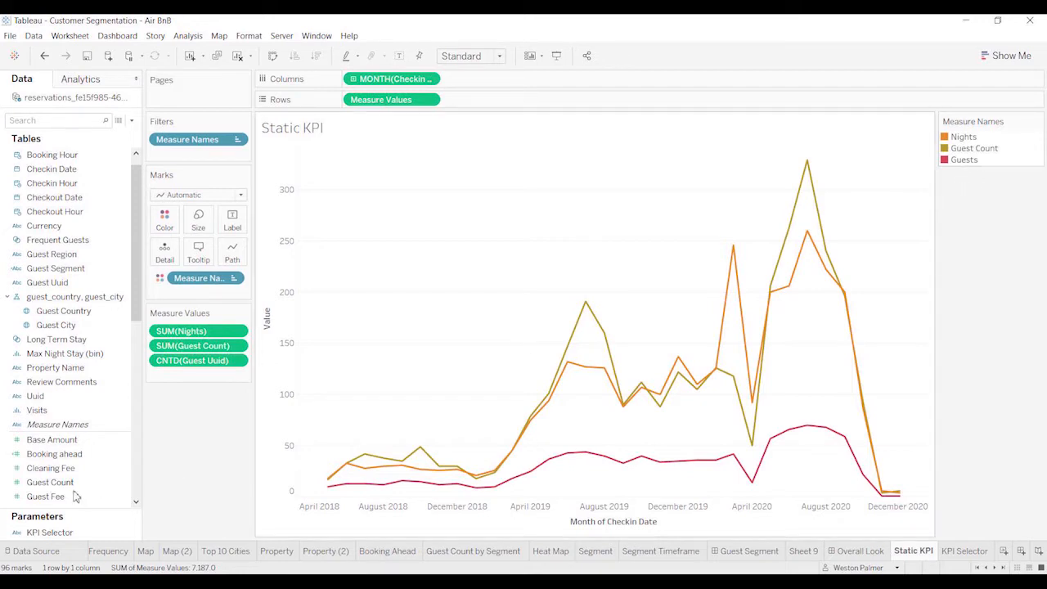
Step: Review the KPI Selector parameter's list of allowable values, including All
right_click(49, 532)
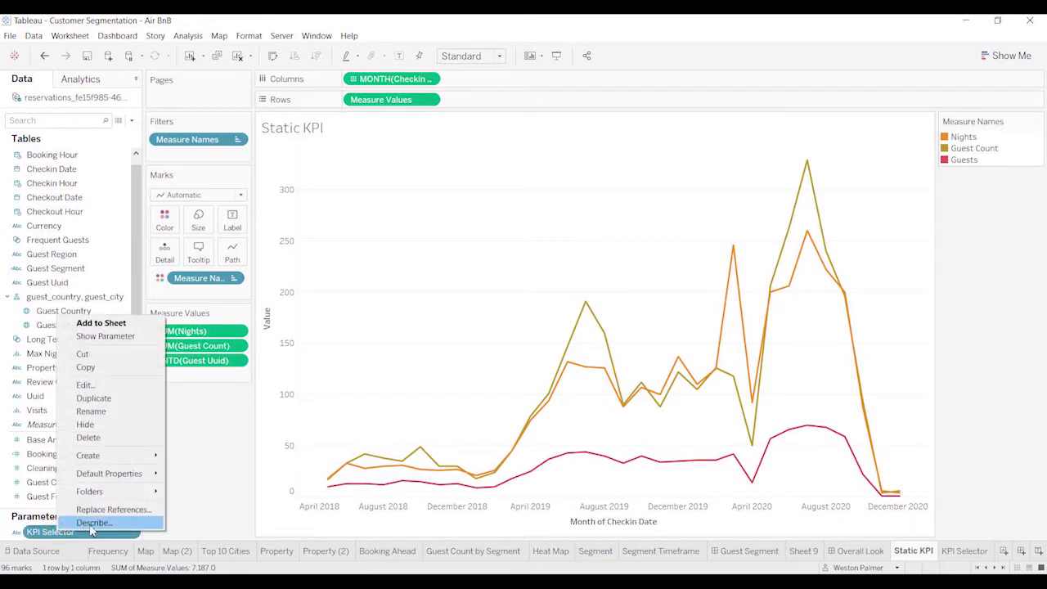
mouse_move(105, 336)
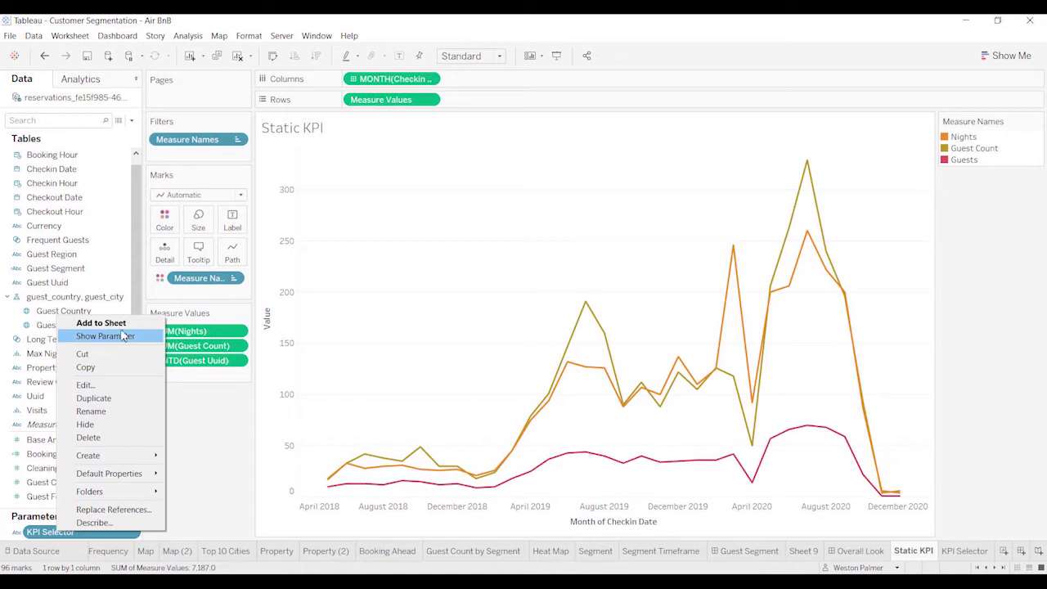
left_click(85, 384)
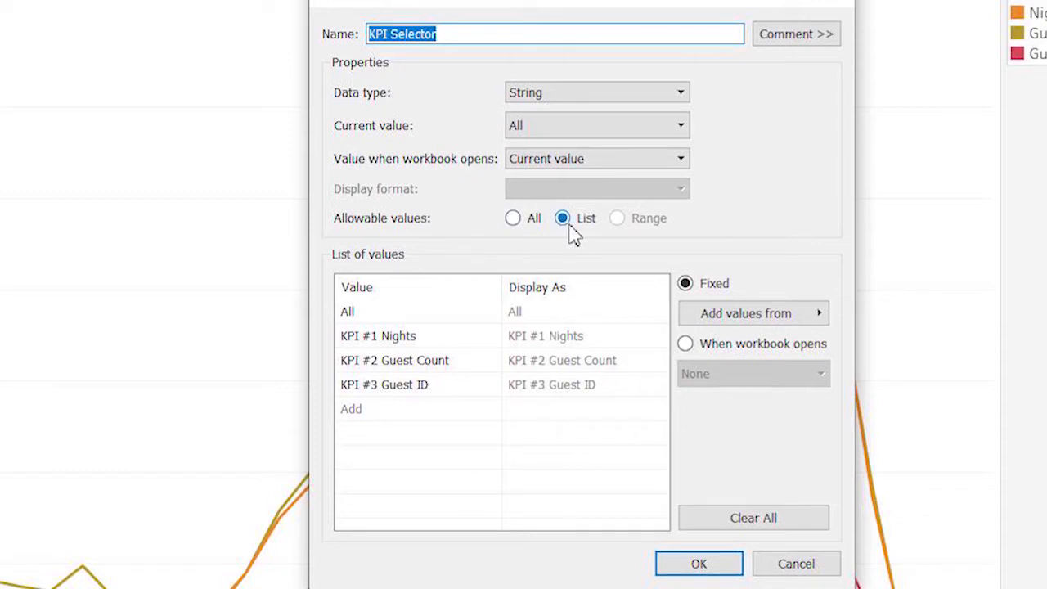
left_click(347, 311)
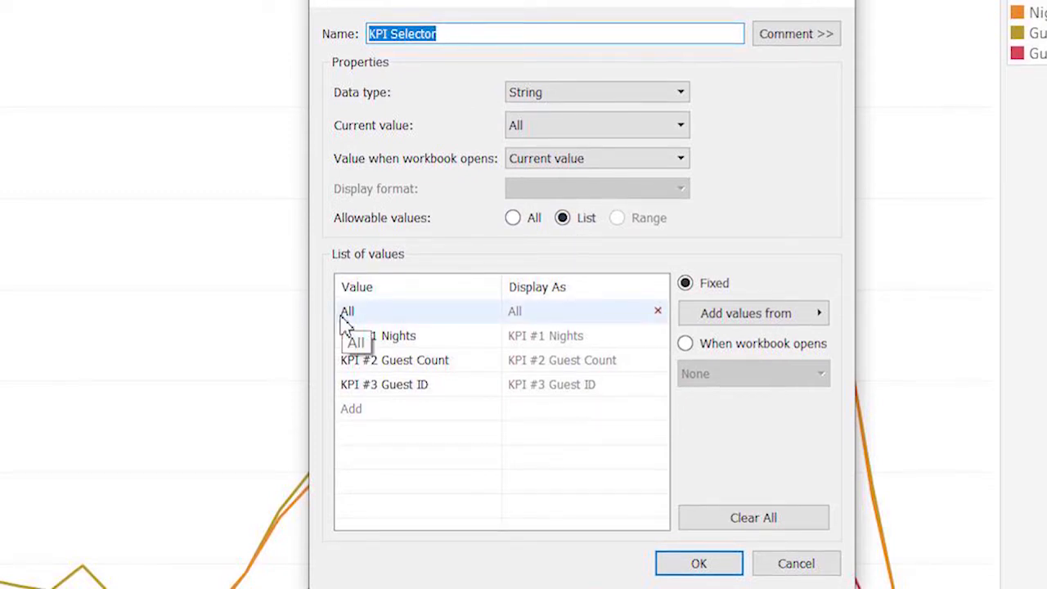
left_click(377, 336)
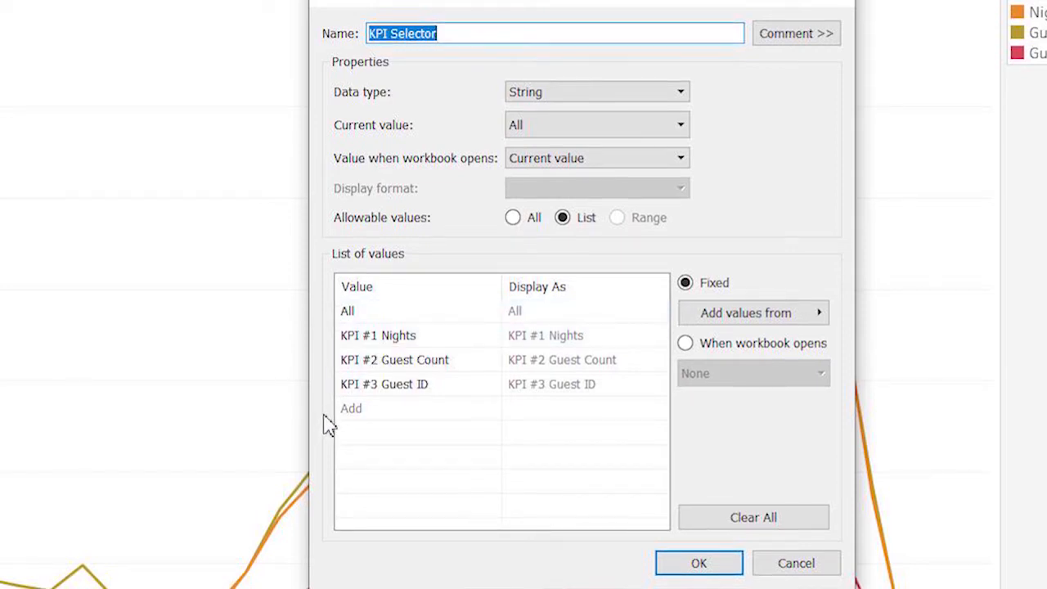
mouse_move(351, 408)
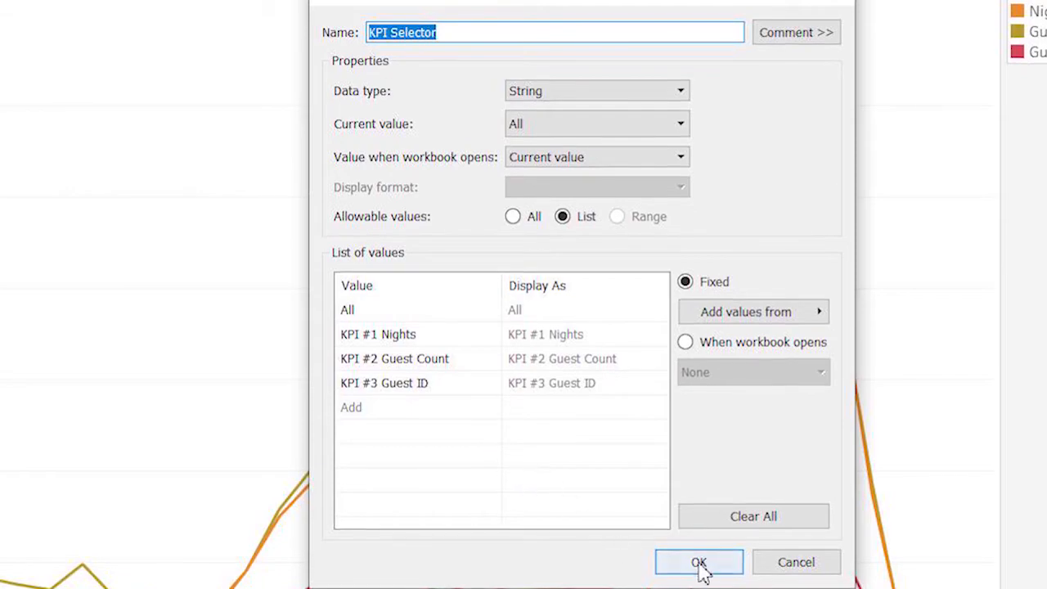
left_click(699, 562)
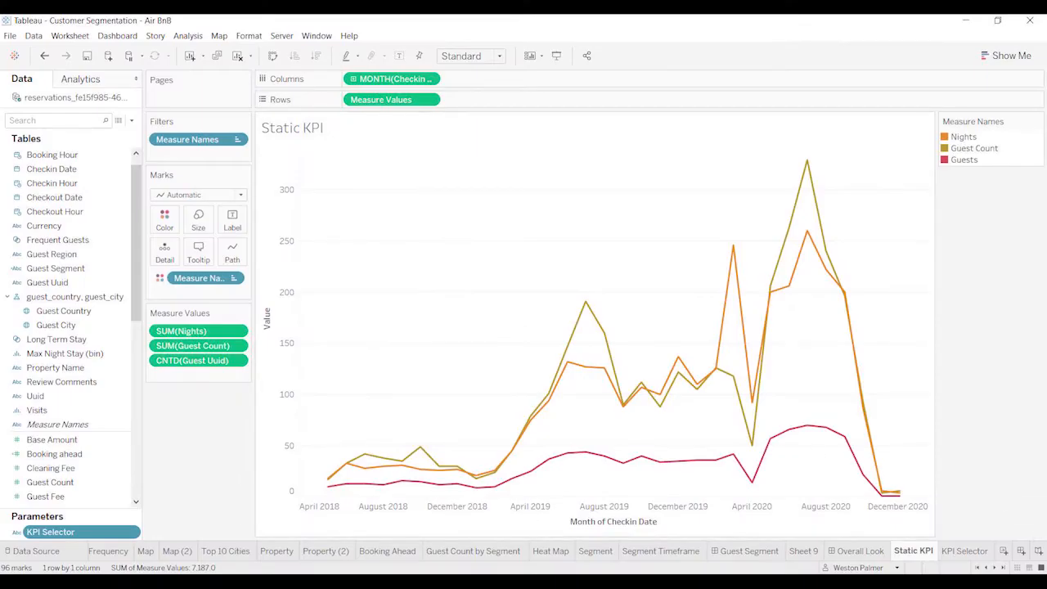
Step: On the KPI Selector sheet, view the KPI #1 Nights calculation
left_click(965, 550)
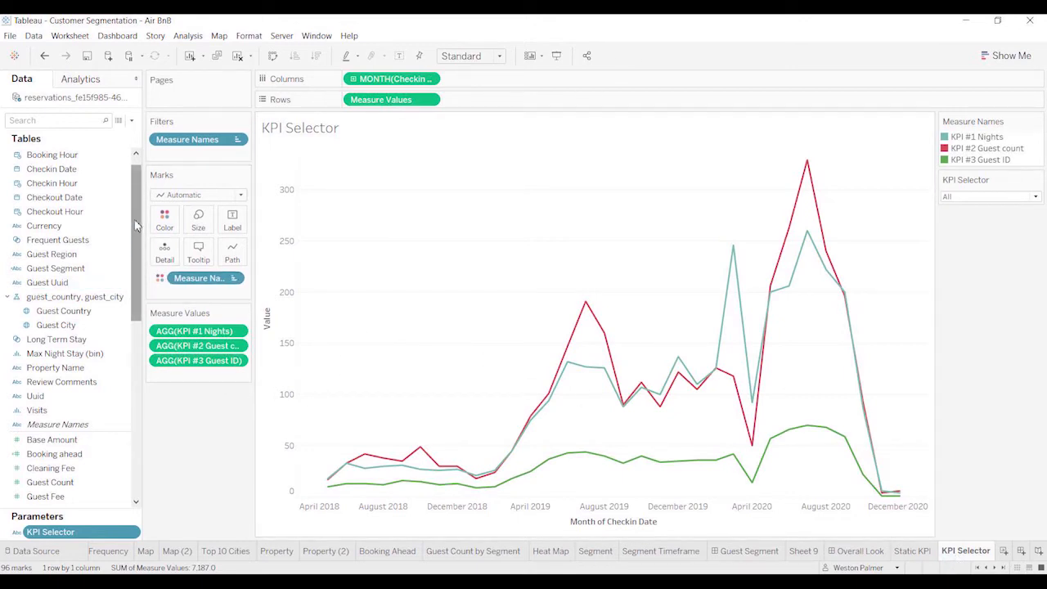
scroll("down", 3)
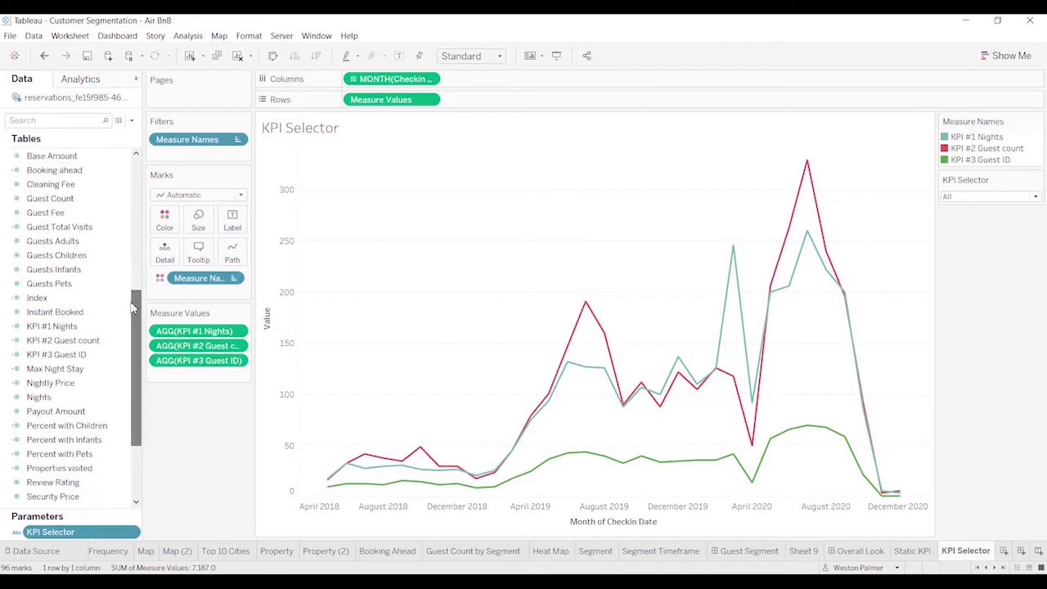
right_click(51, 325)
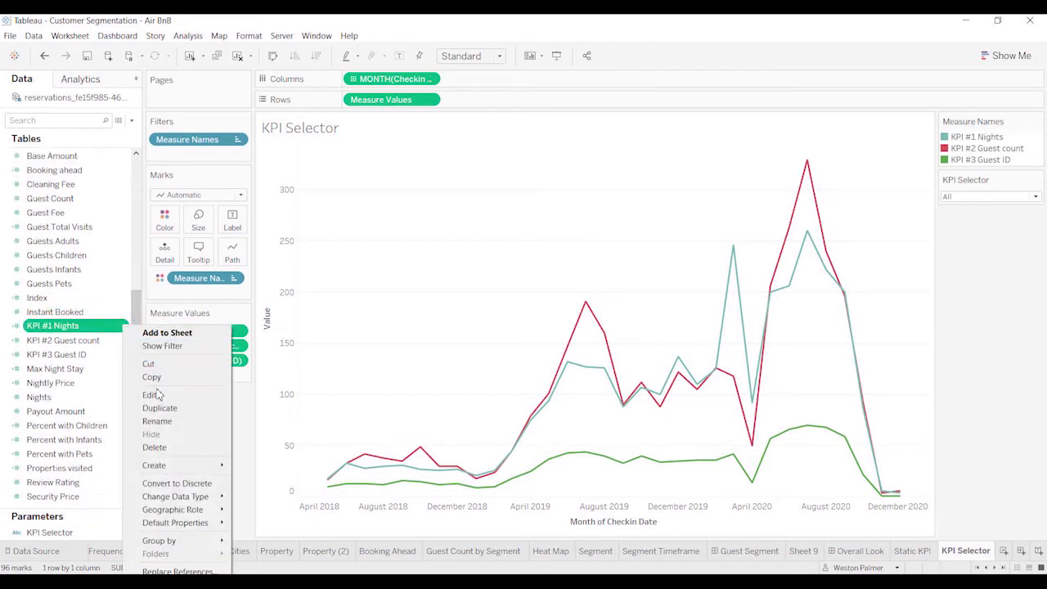
left_click(150, 395)
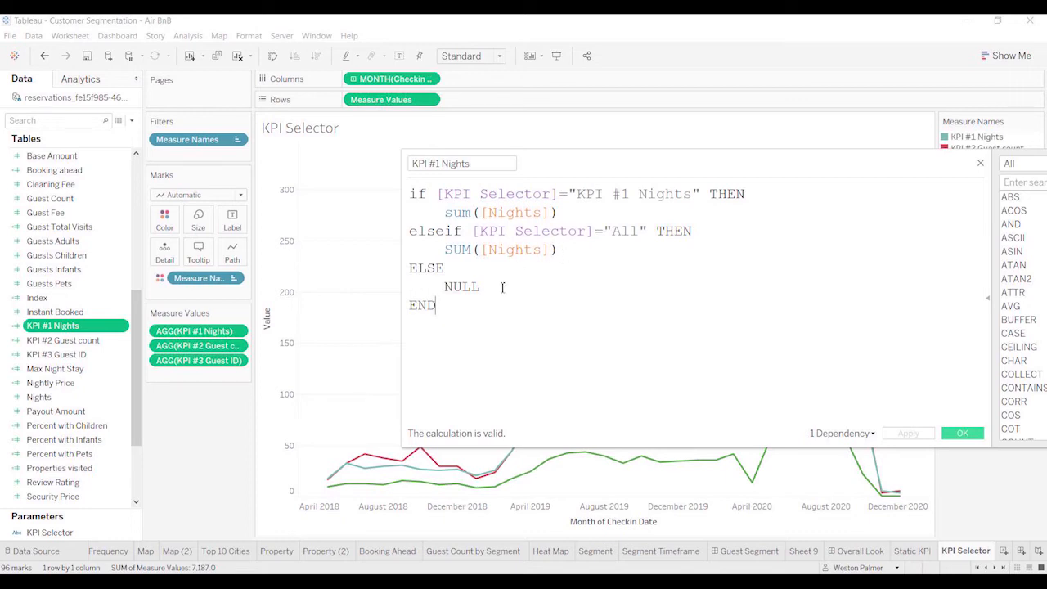
mouse_move(530, 290)
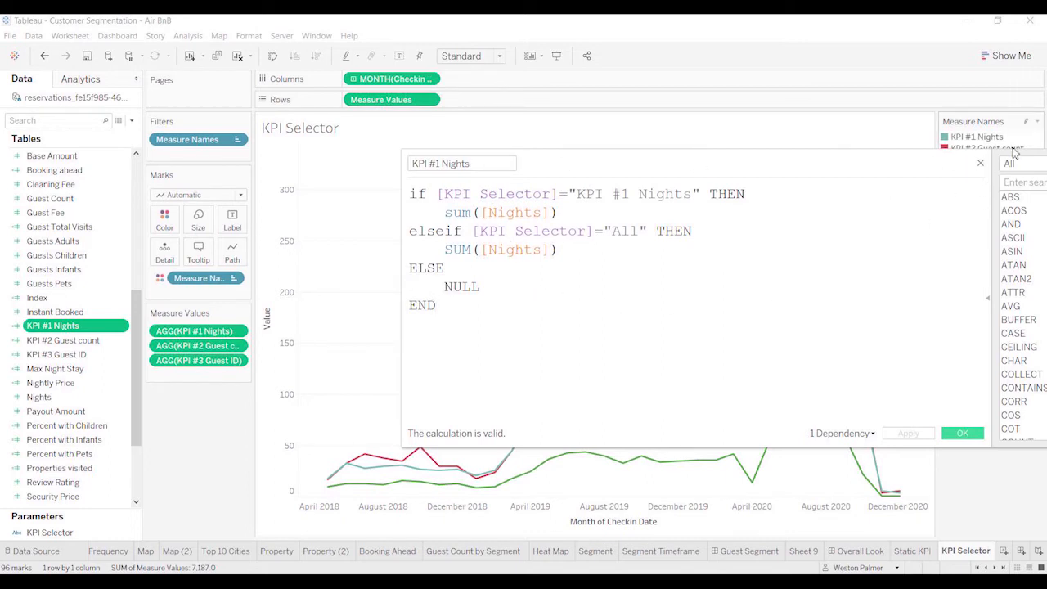
left_click(962, 432)
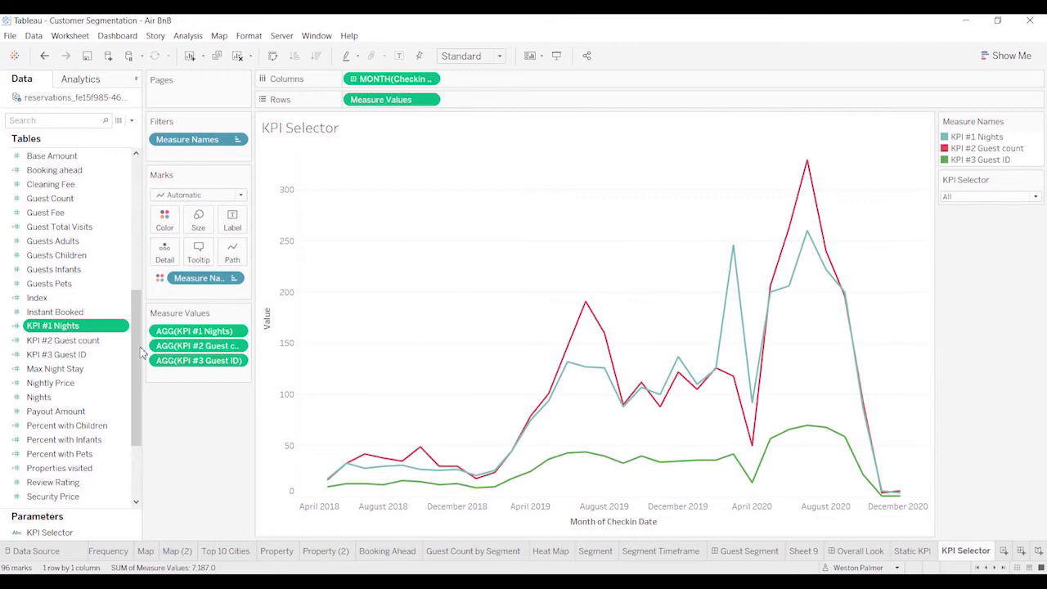
right_click(63, 340)
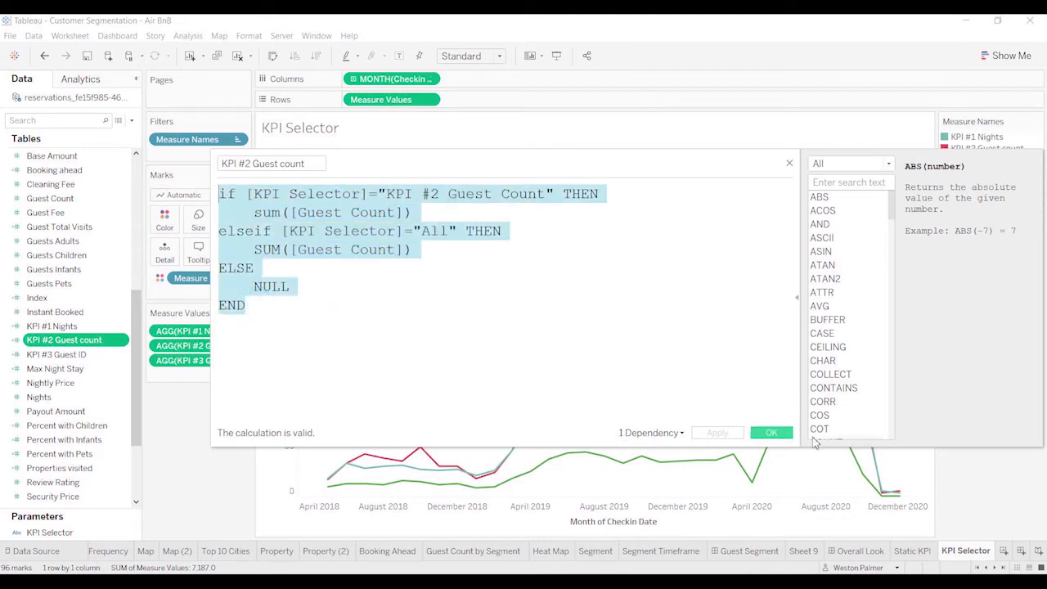
left_click(483, 315)
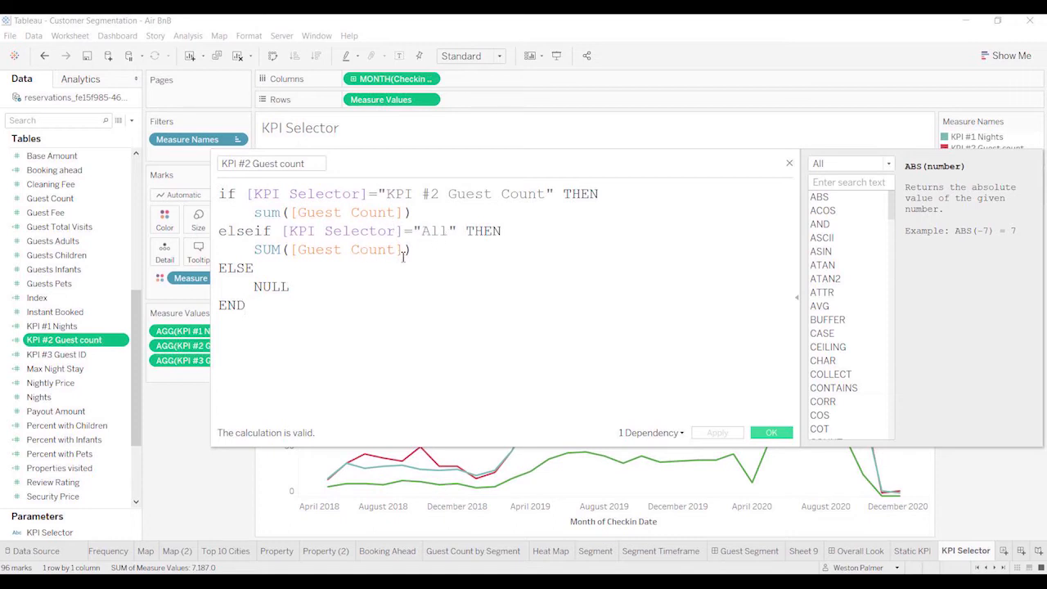
left_click(770, 431)
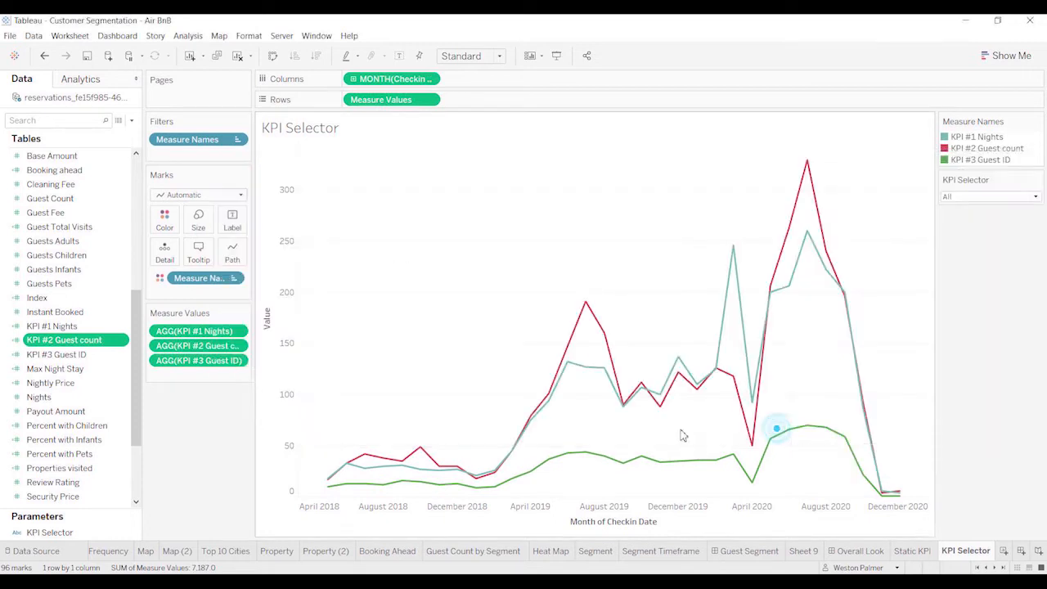
Step: Change the KPI #3 Guest ID formula's first condition to test for "KPI #3 Guest ID"
right_click(56, 354)
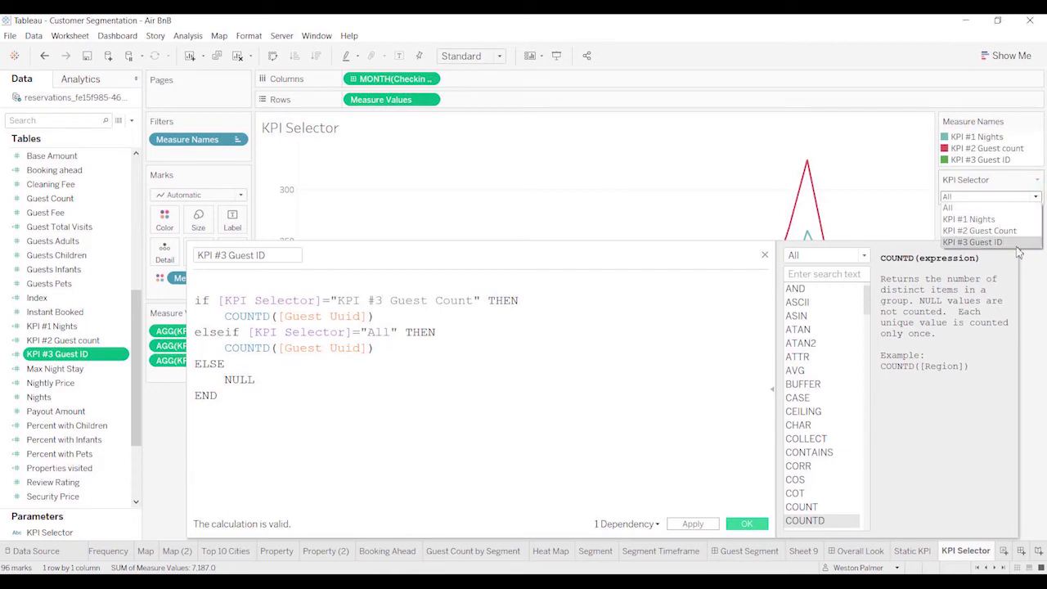
mouse_move(442, 338)
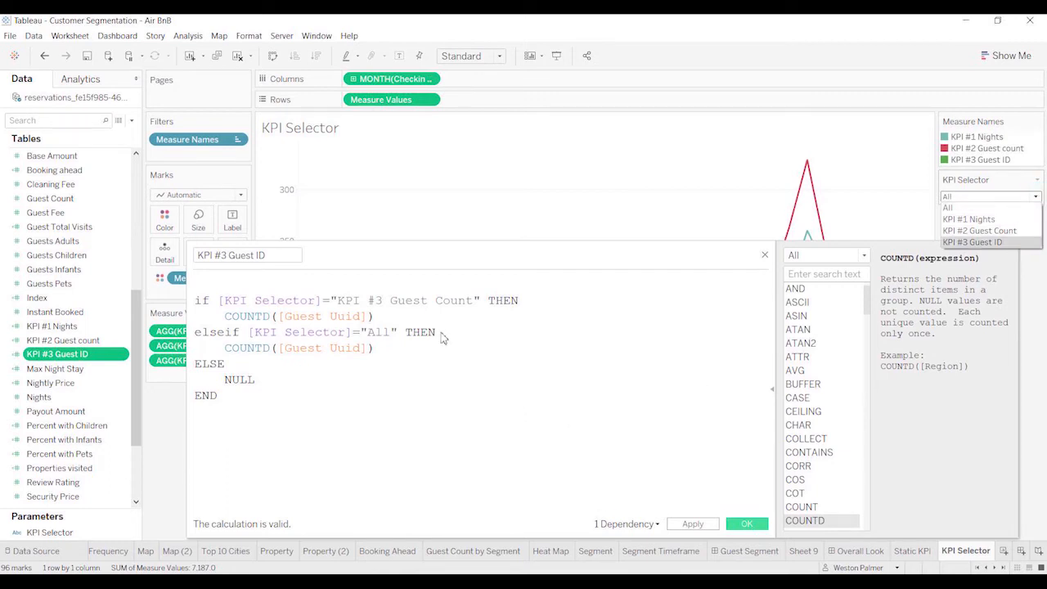
double_click(453, 300)
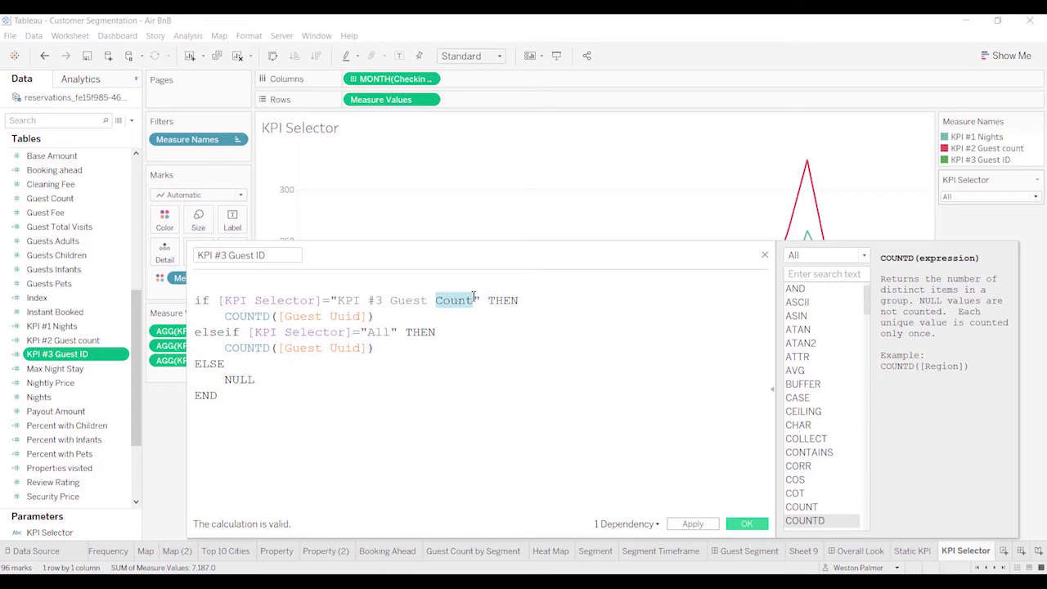
type("ID")
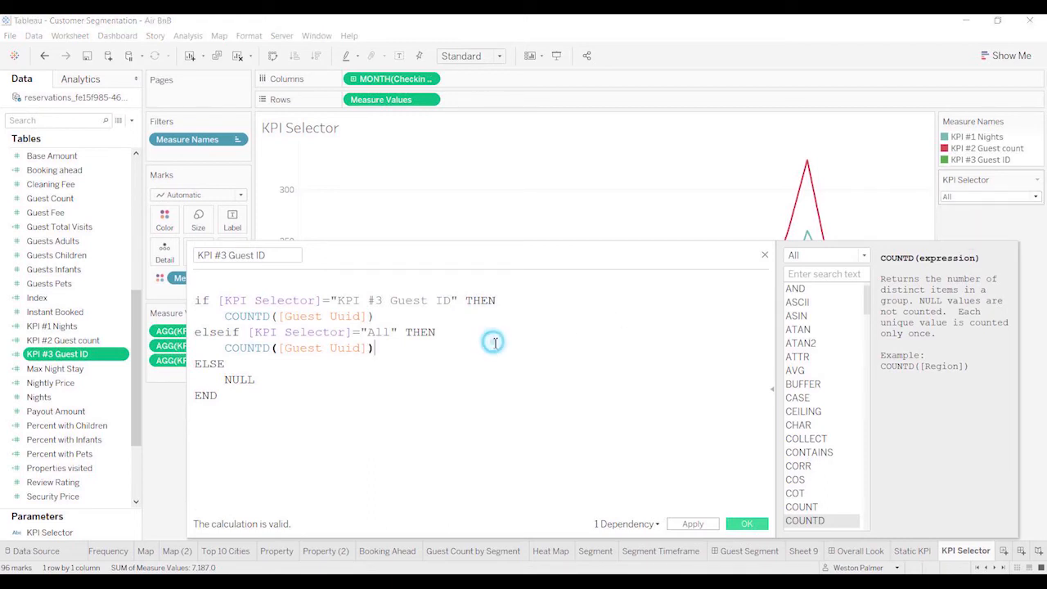
mouse_move(655, 483)
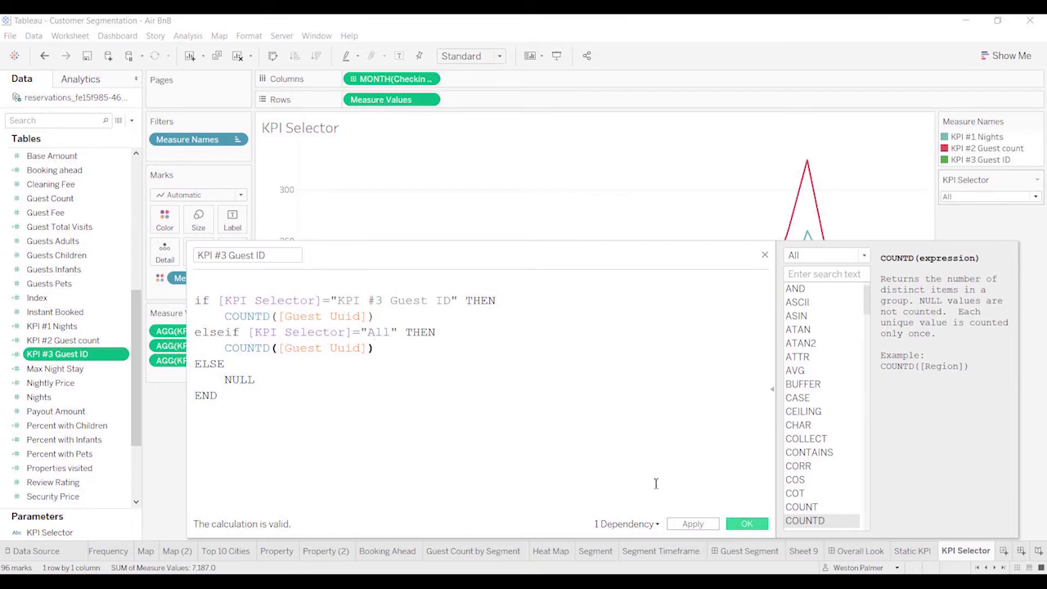
left_click(746, 523)
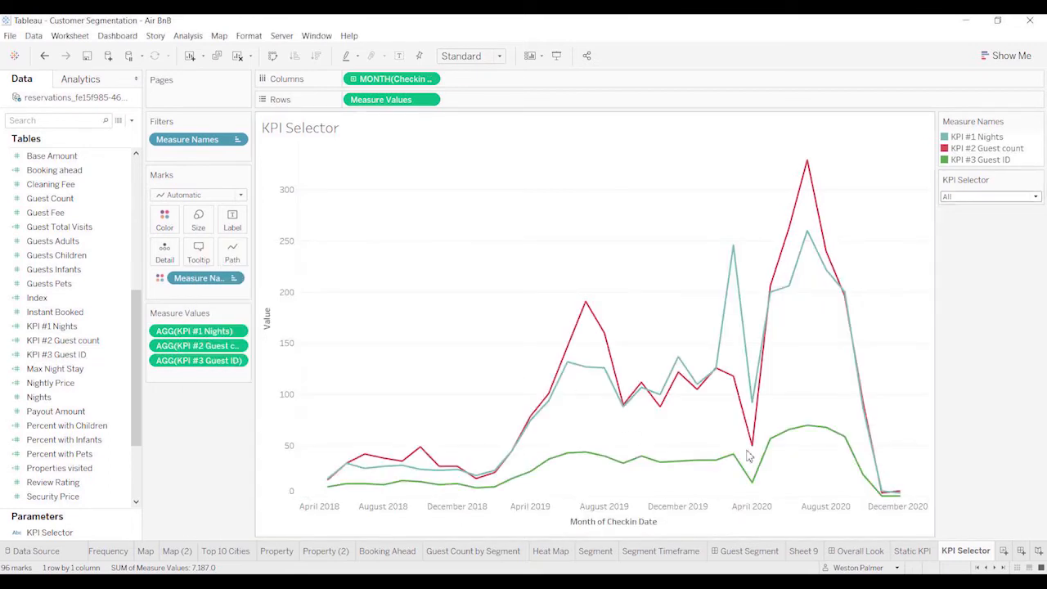
left_click(1036, 196)
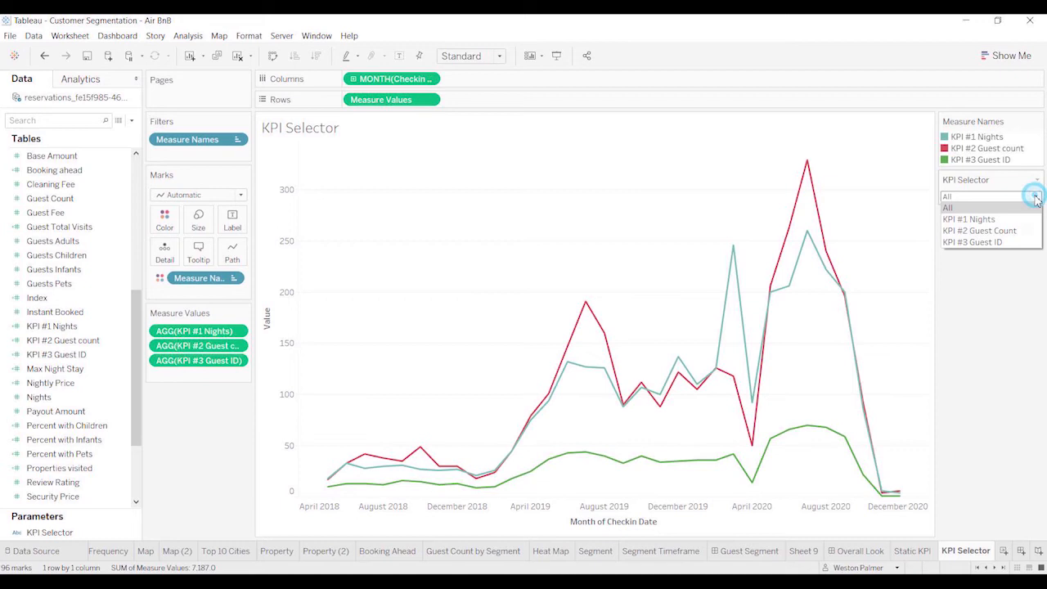
left_click(968, 219)
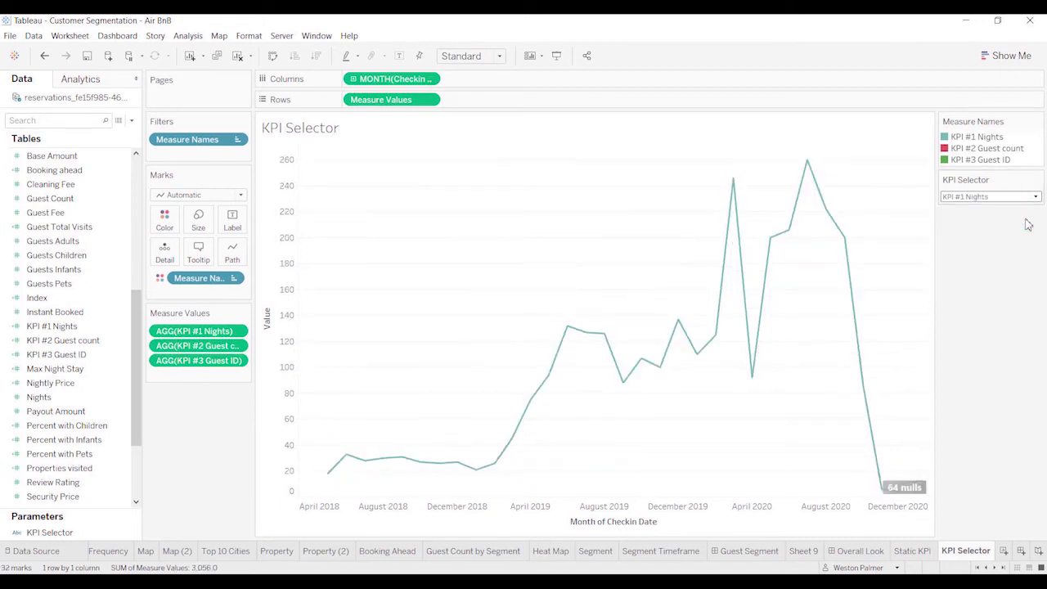
left_click(1037, 196)
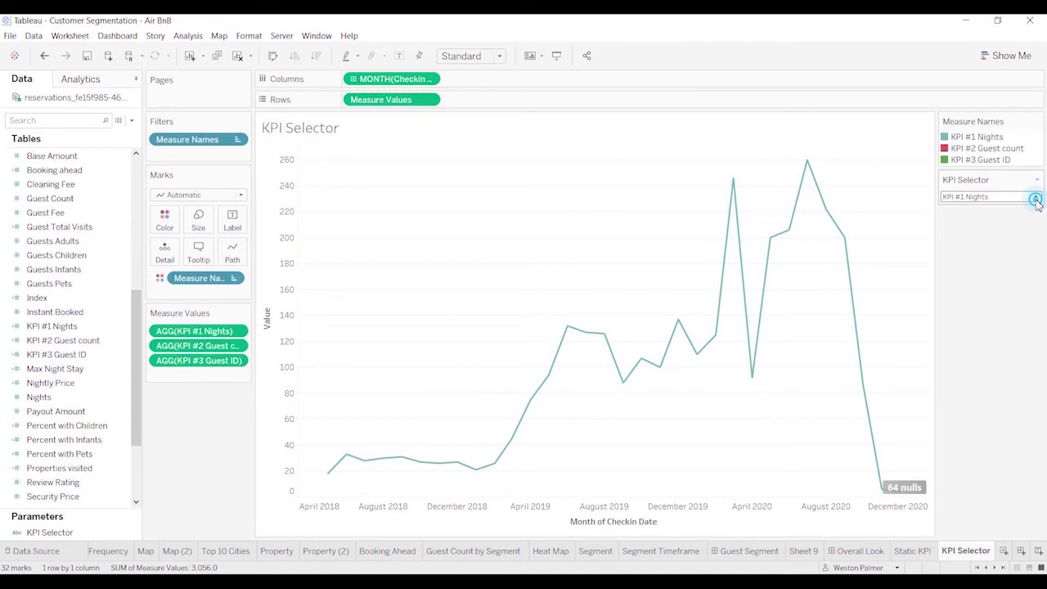
left_click(1035, 196)
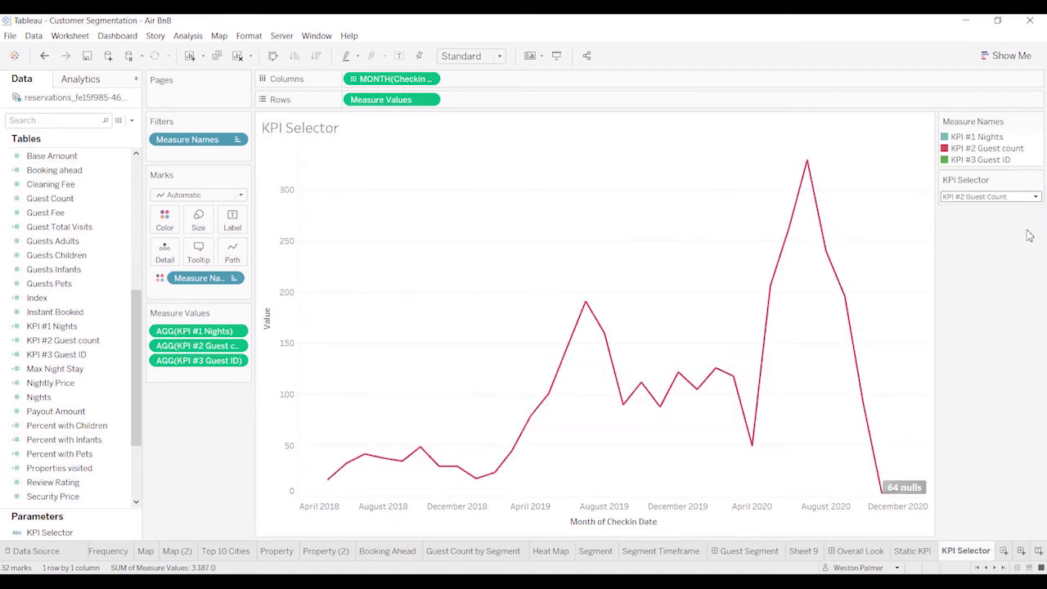
left_click(1035, 196)
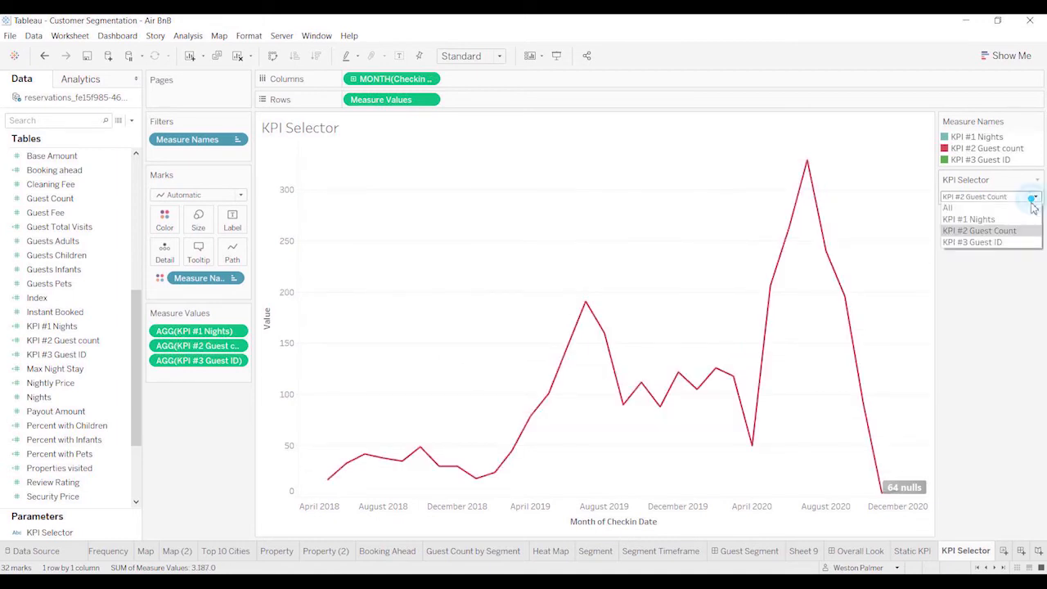
left_click(973, 242)
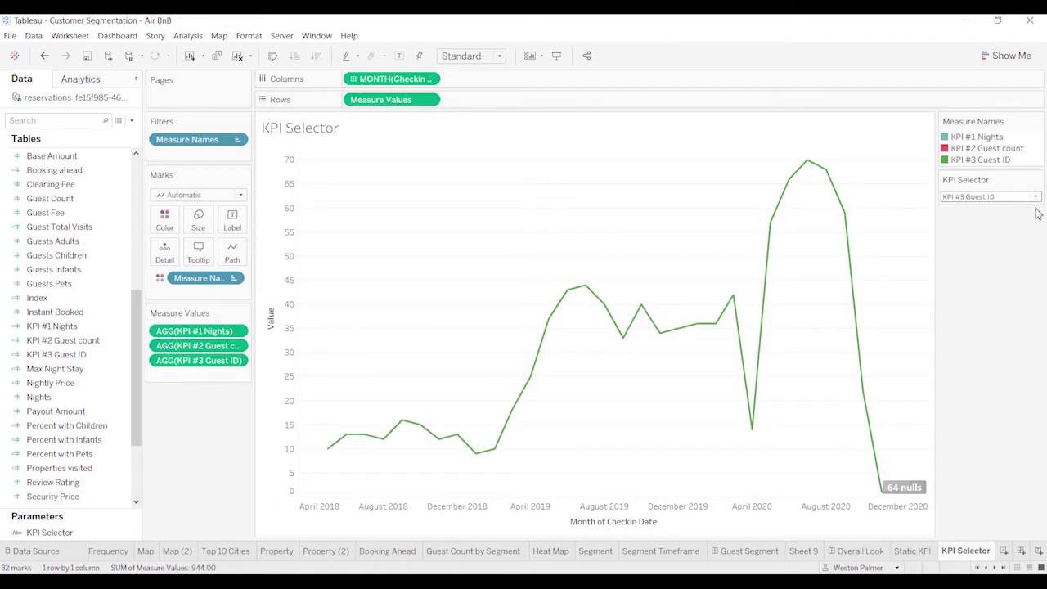
left_click(990, 196)
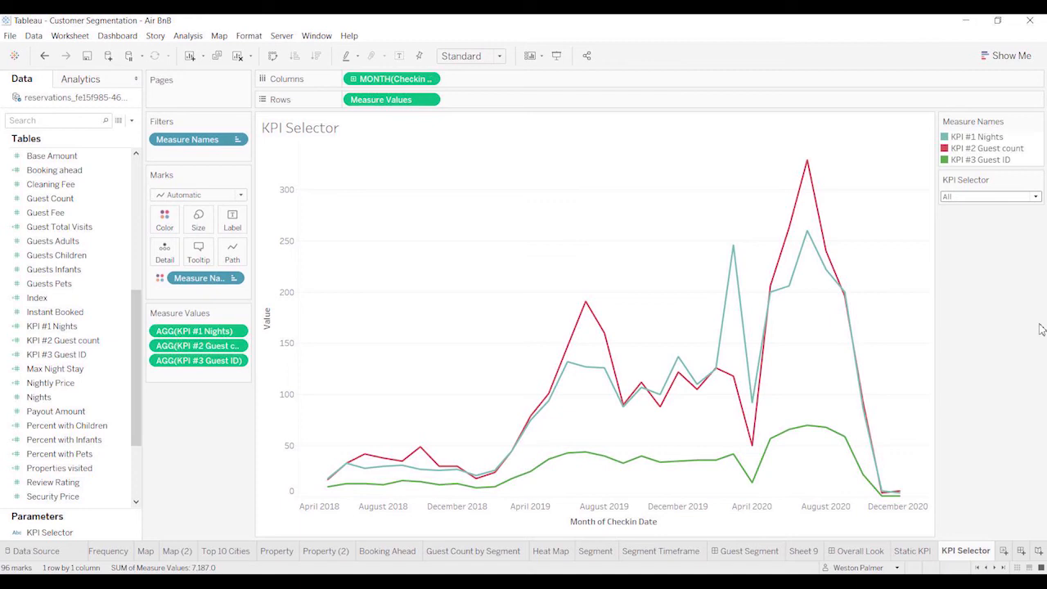
mouse_move(1034, 213)
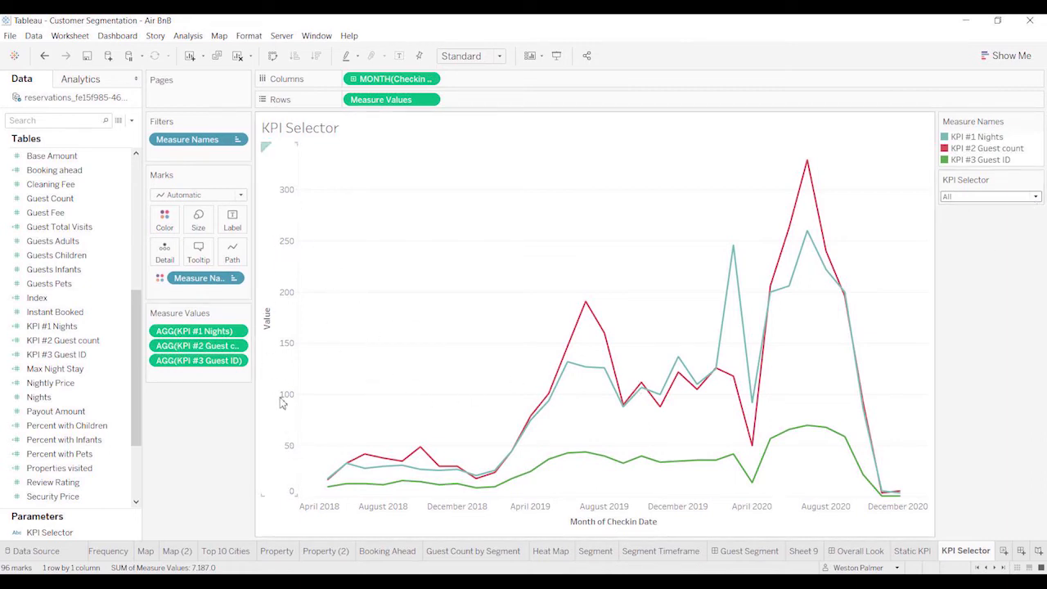
mouse_move(284, 448)
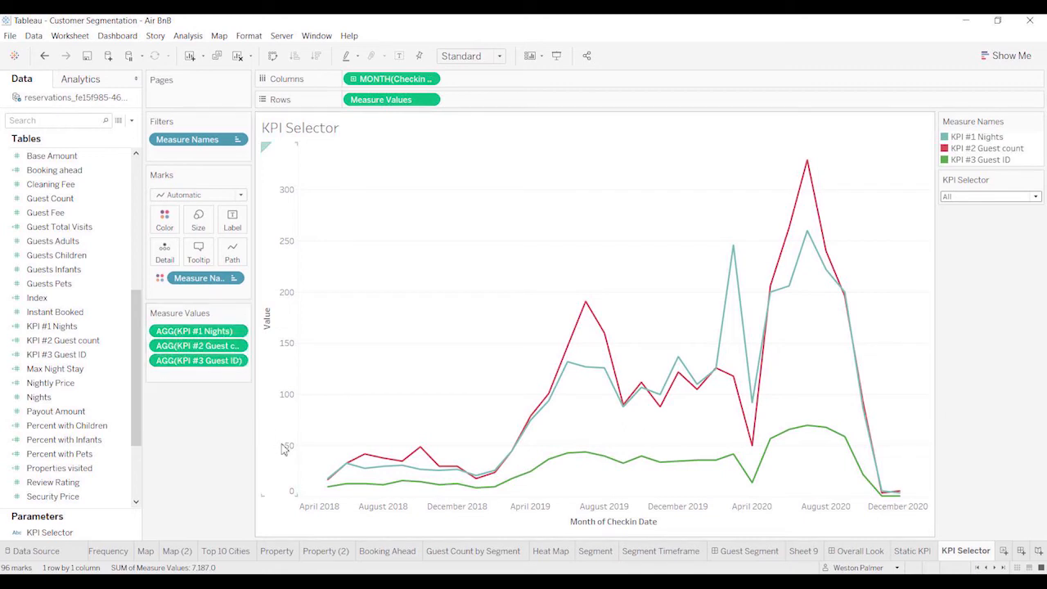
mouse_move(655, 454)
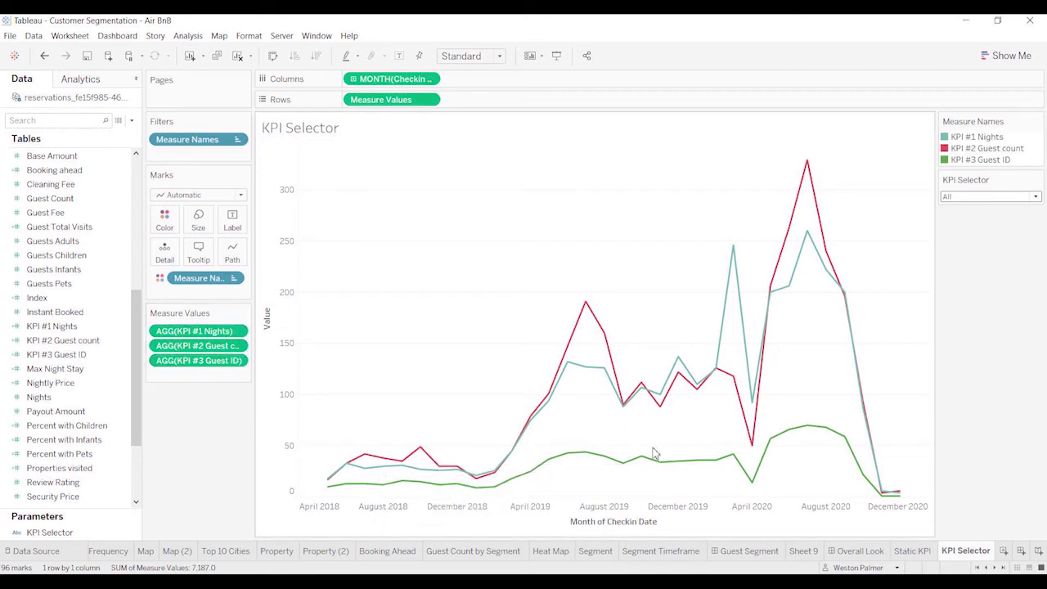
mouse_move(641, 444)
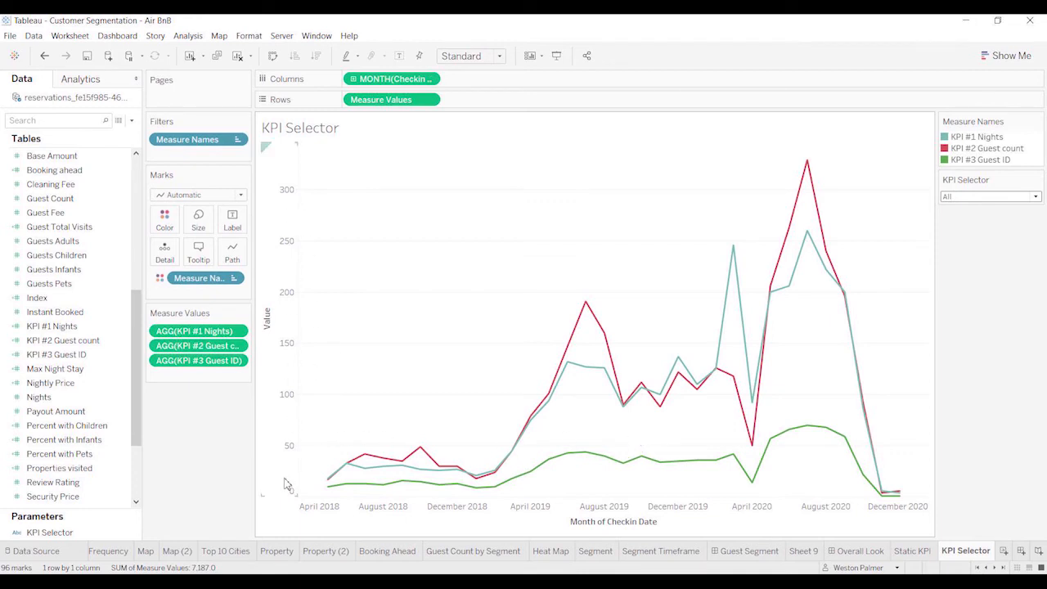
mouse_move(291, 464)
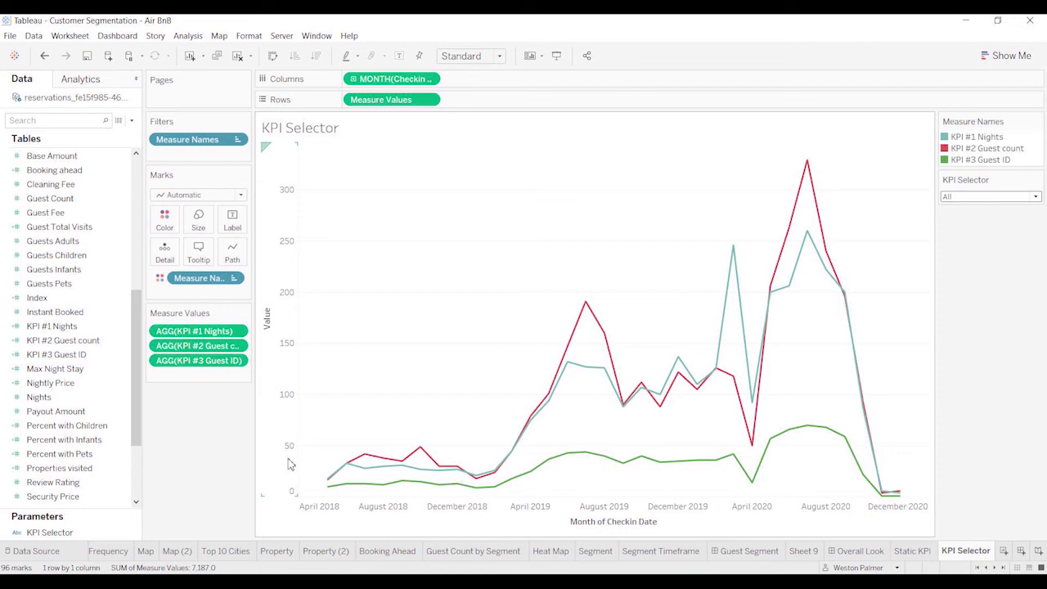
mouse_move(297, 402)
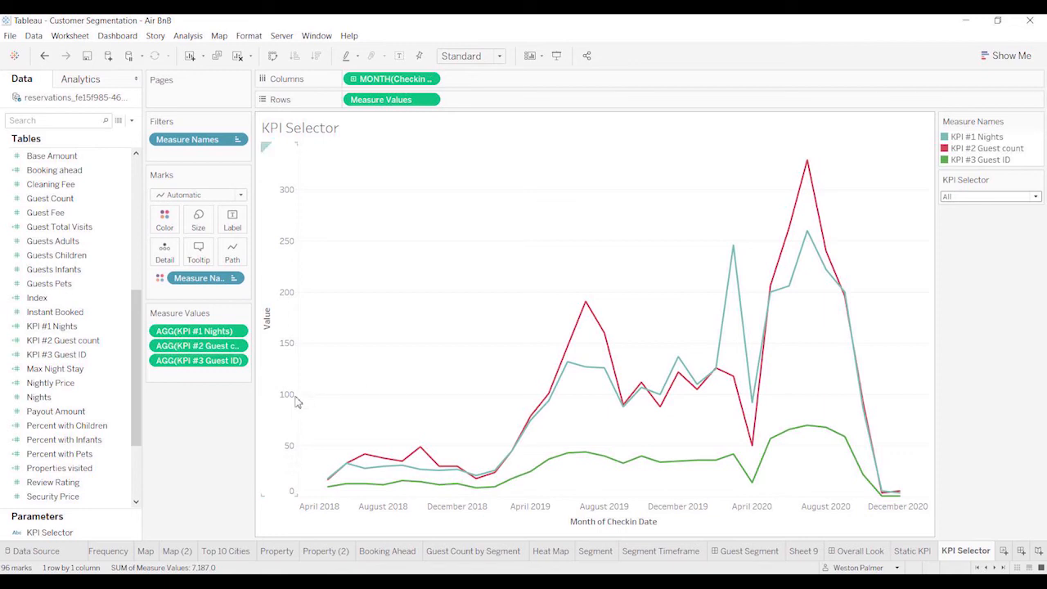
mouse_move(729, 396)
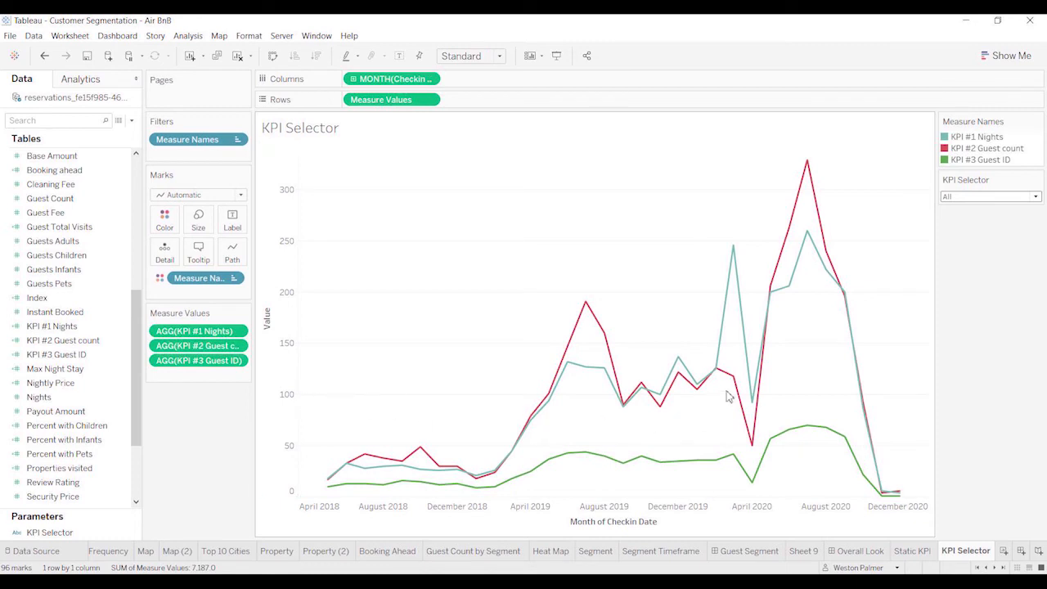
mouse_move(305, 469)
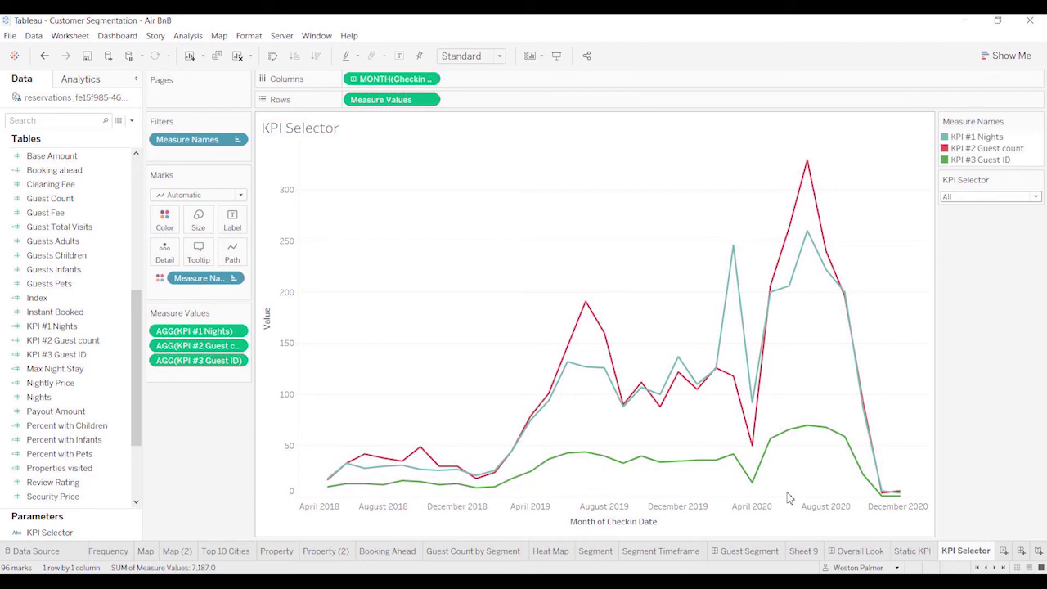
mouse_move(987, 271)
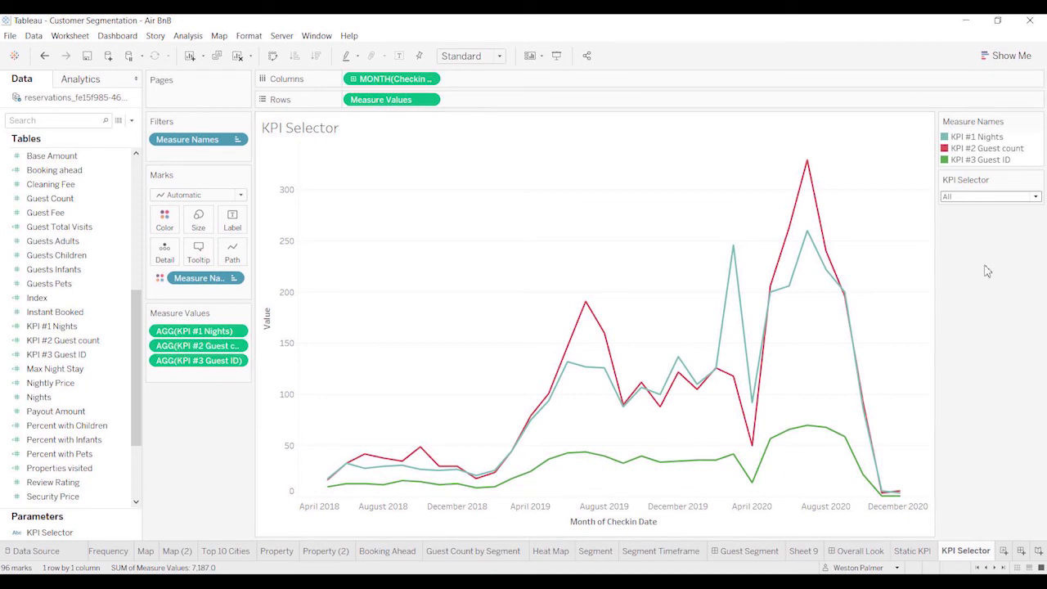
mouse_move(947, 325)
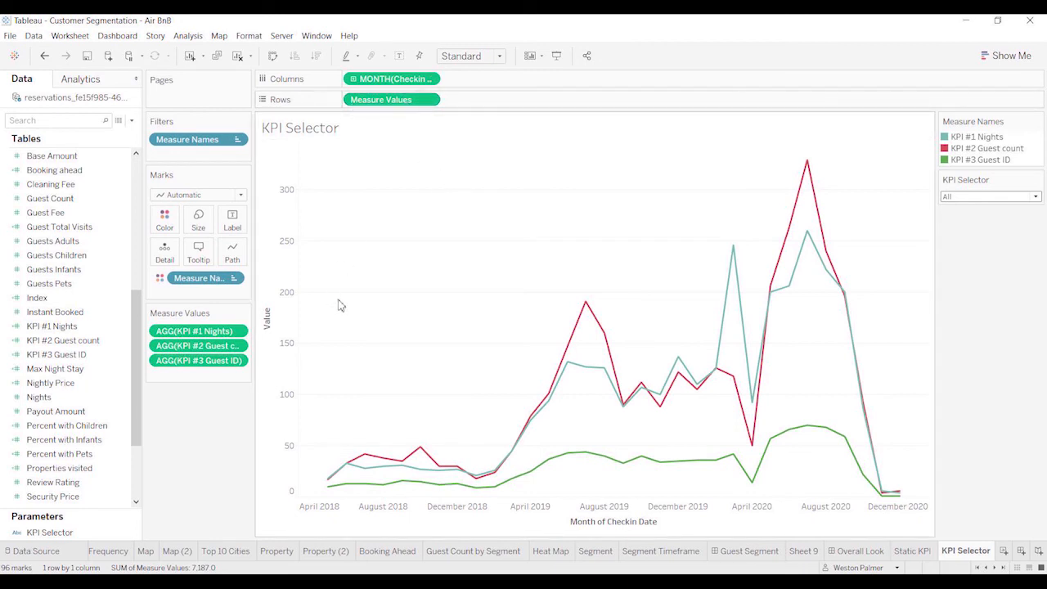
mouse_move(381, 99)
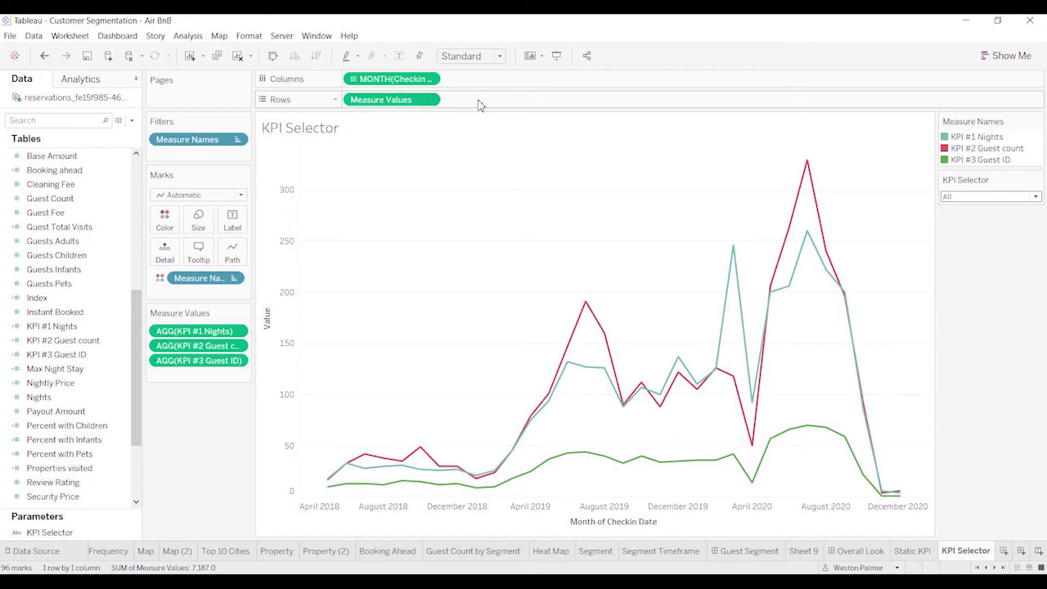
mouse_move(425, 189)
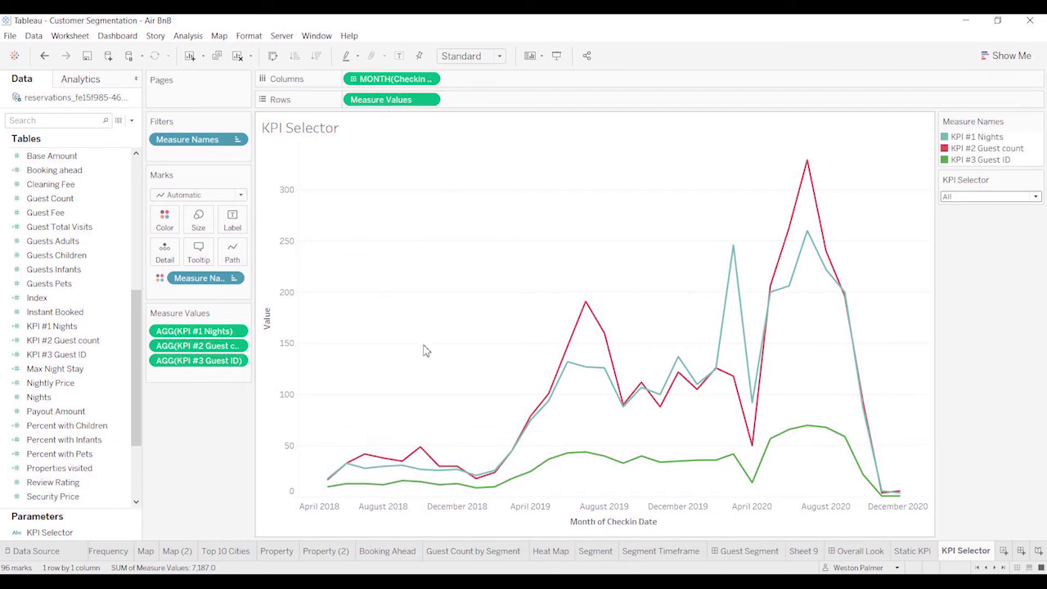
mouse_move(912, 228)
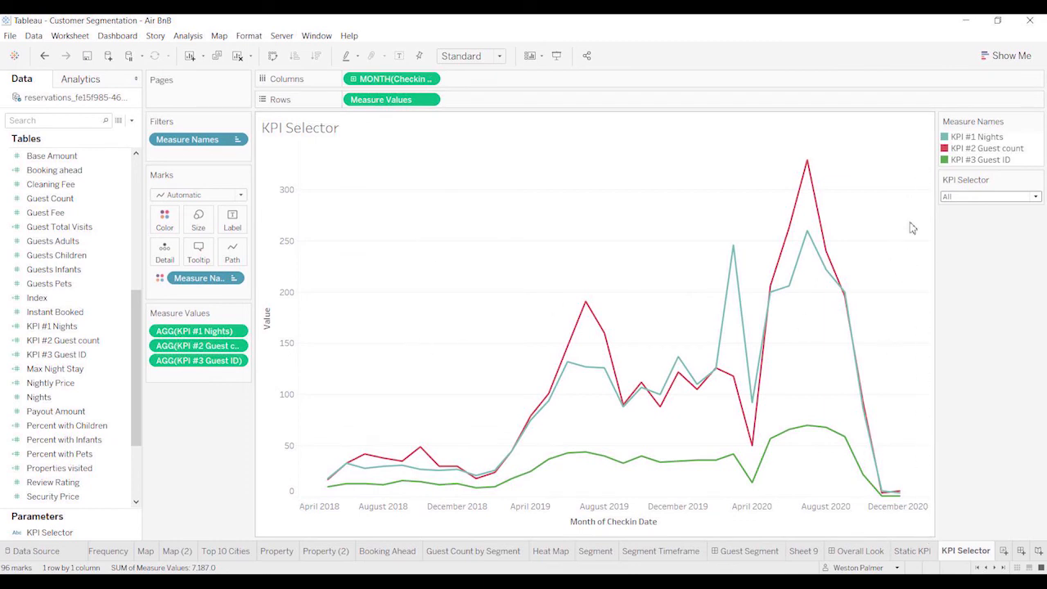
mouse_move(929, 322)
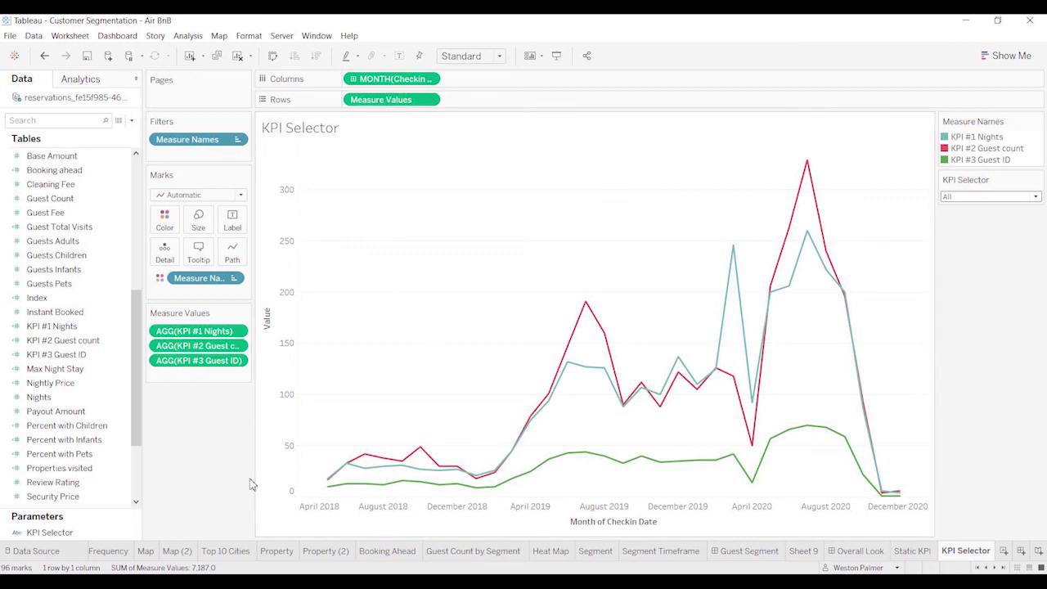
mouse_move(1027, 315)
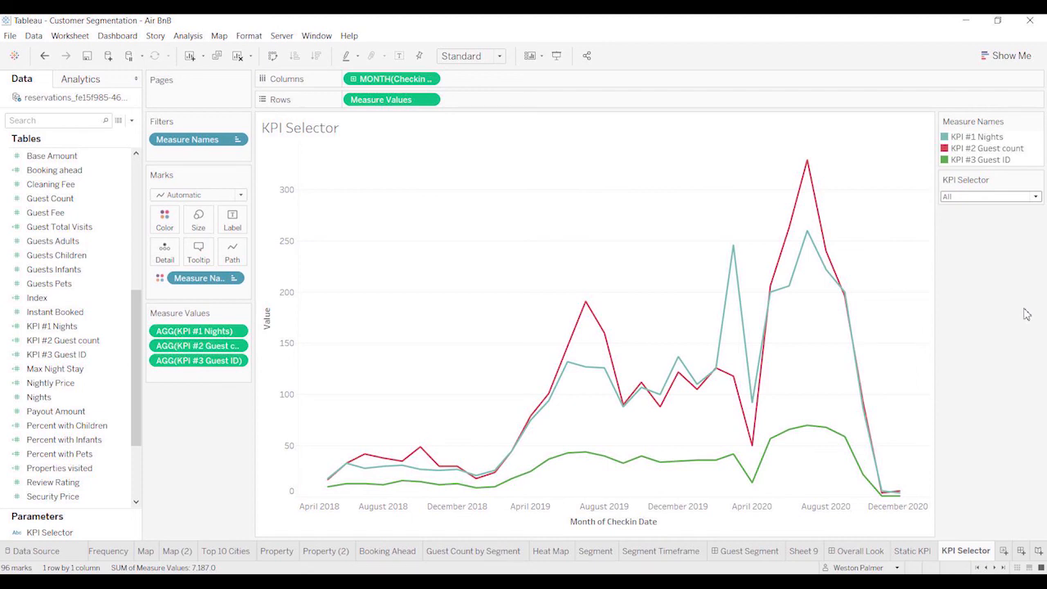
mouse_move(446, 204)
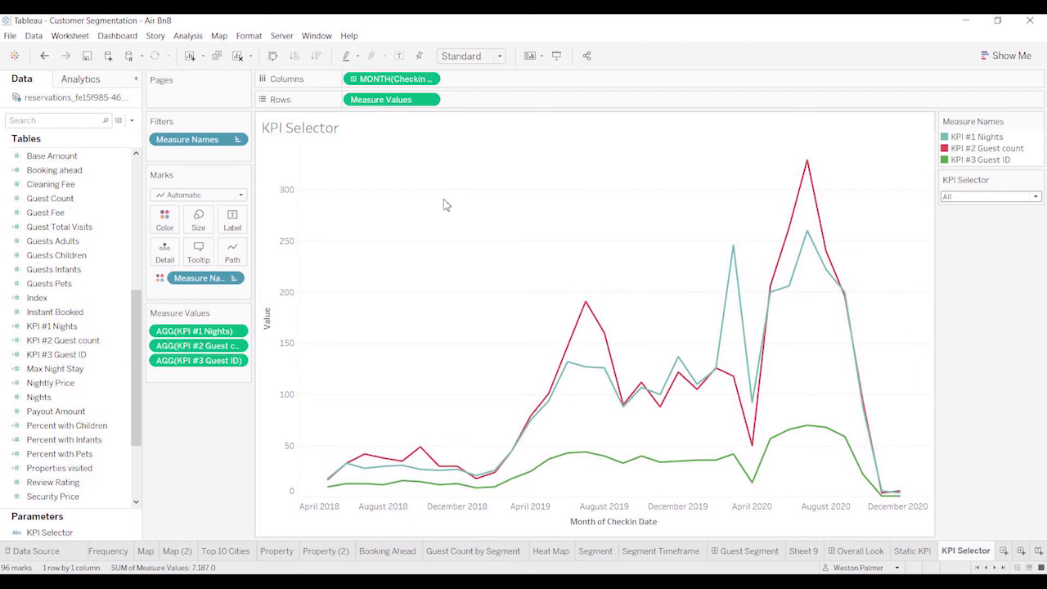